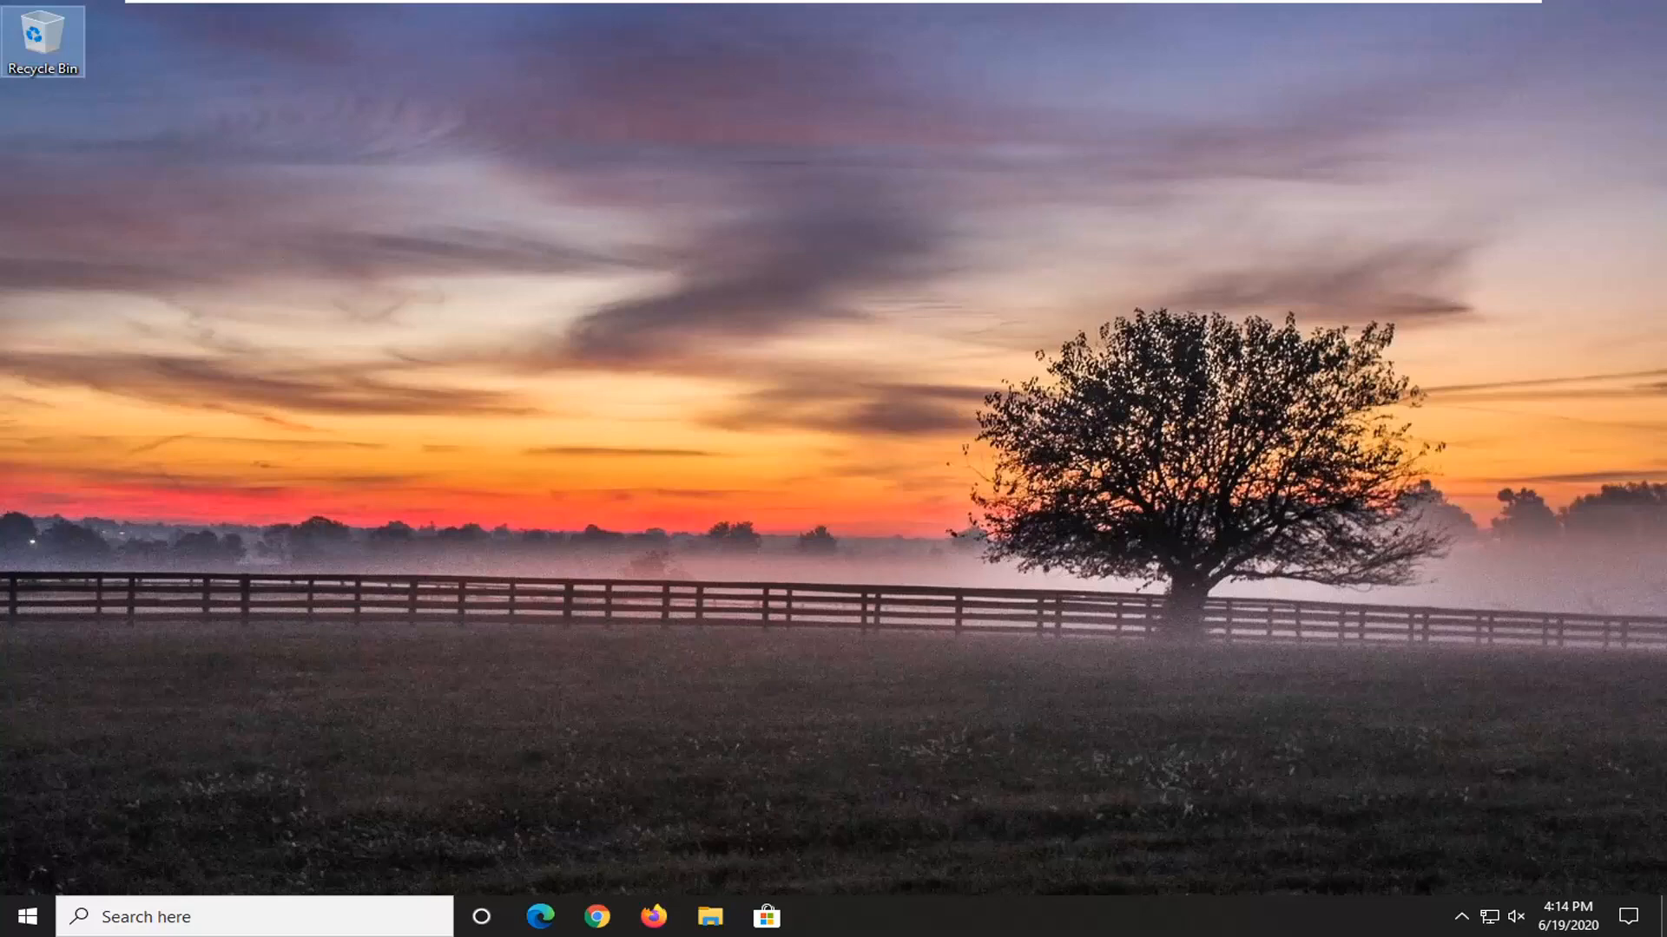
Step: Search the Start menu for 'windows' and run Windows PowerShell as administrator, approving UAC
click(25, 916)
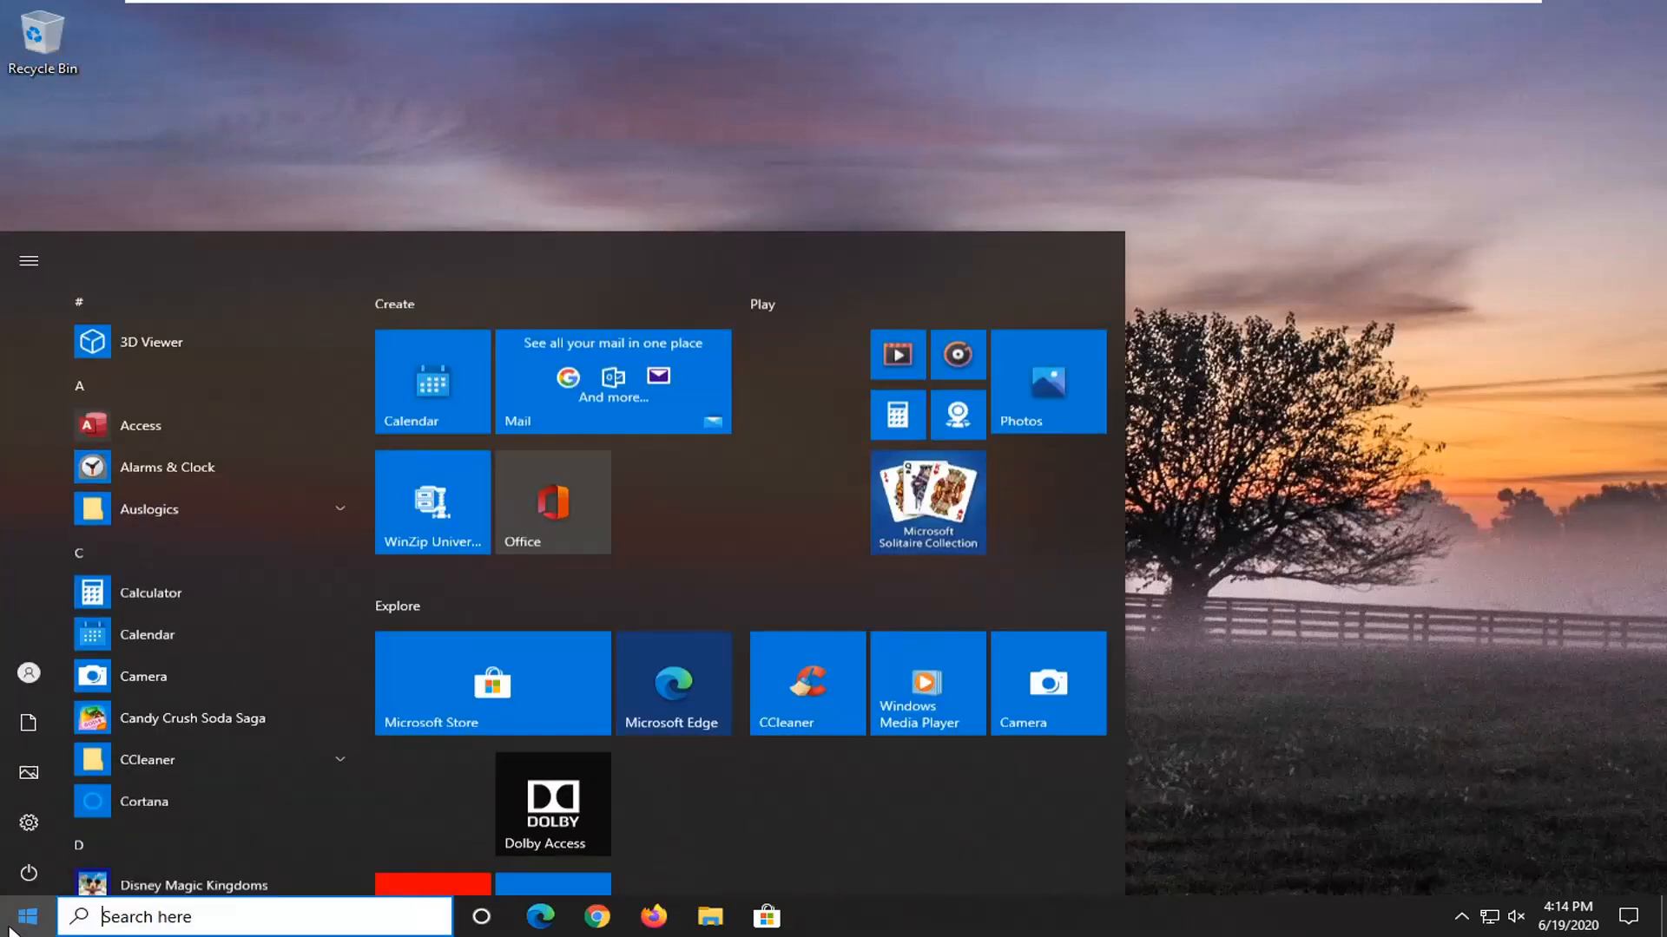
text(windows powershell)
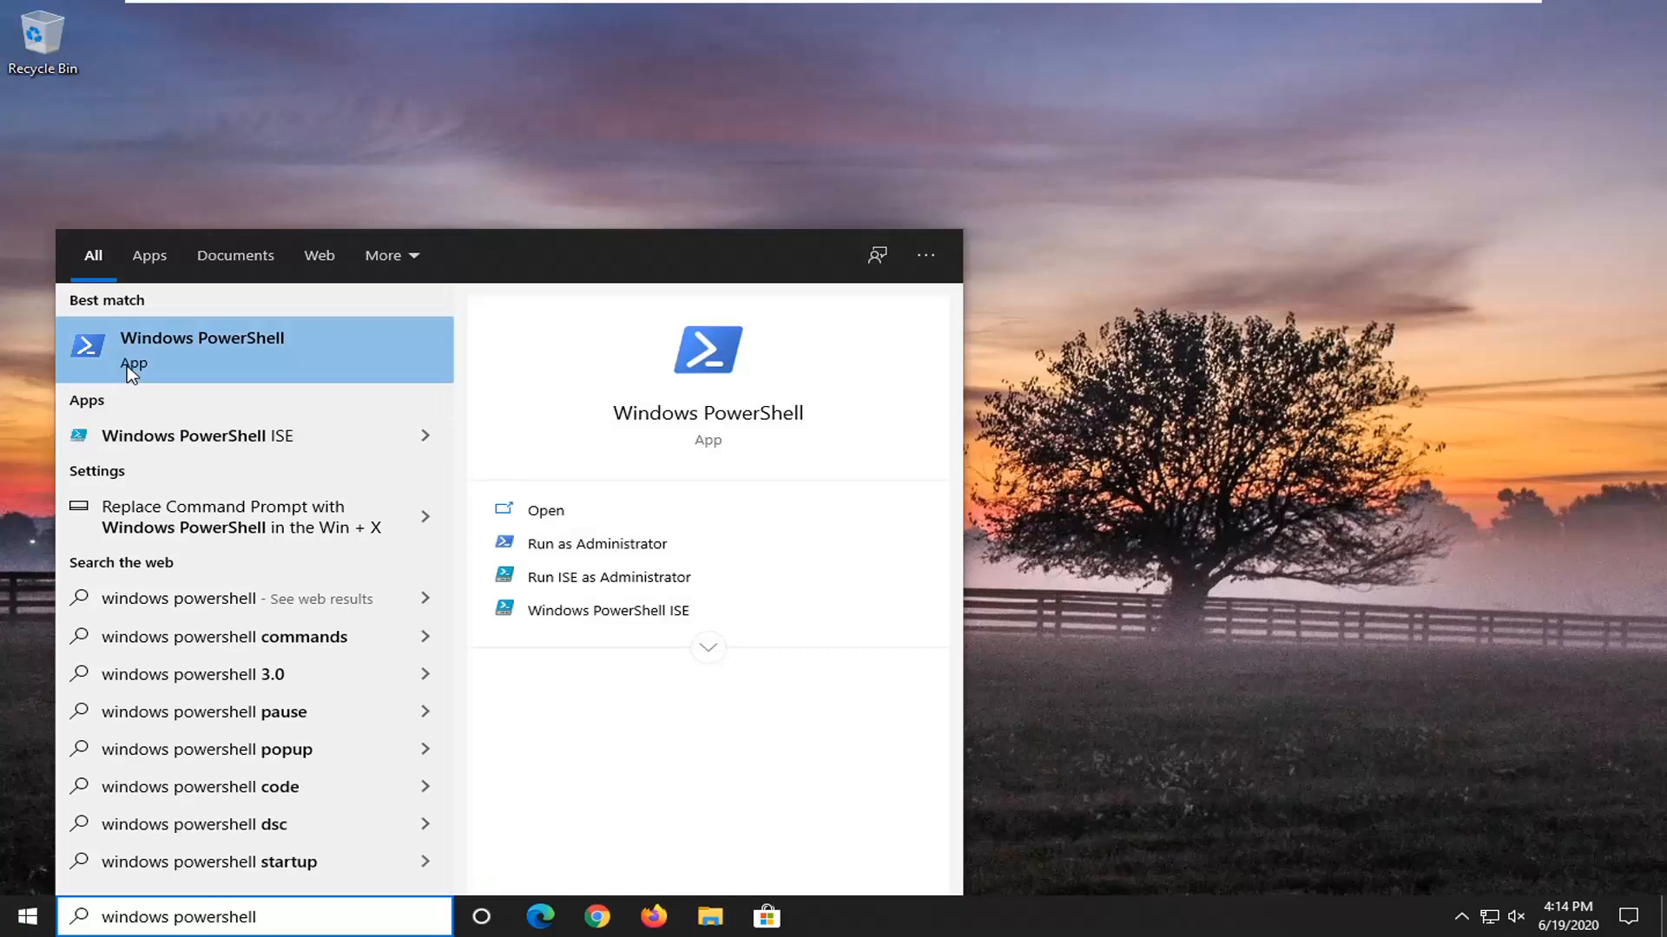
right_click(202, 346)
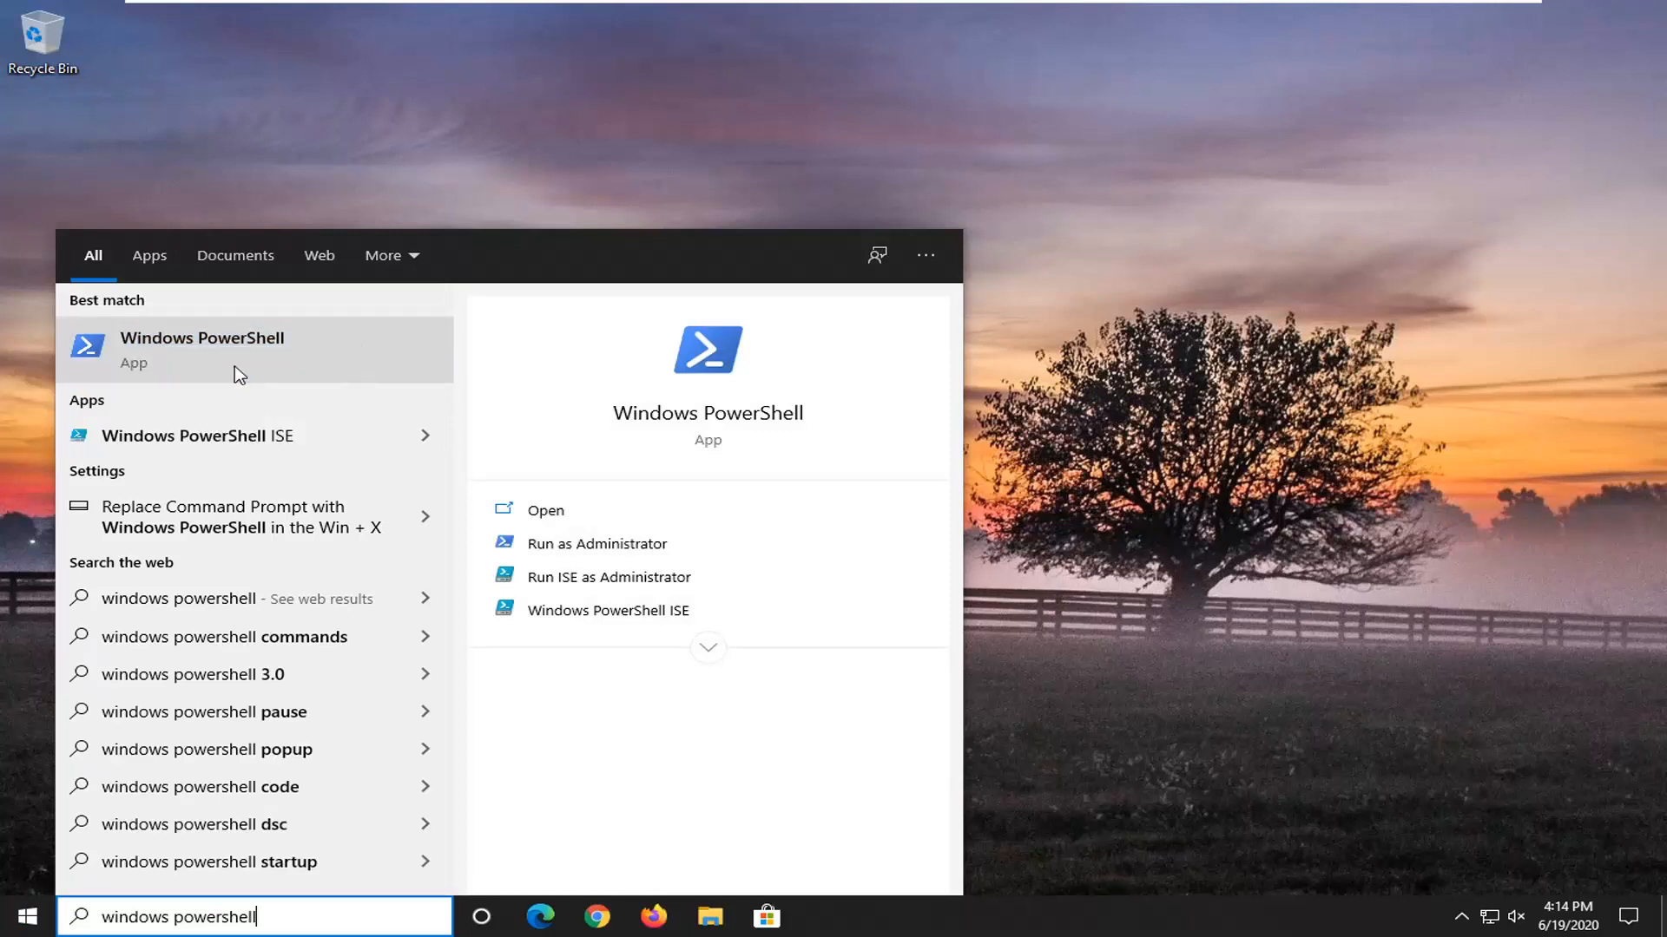
click(598, 543)
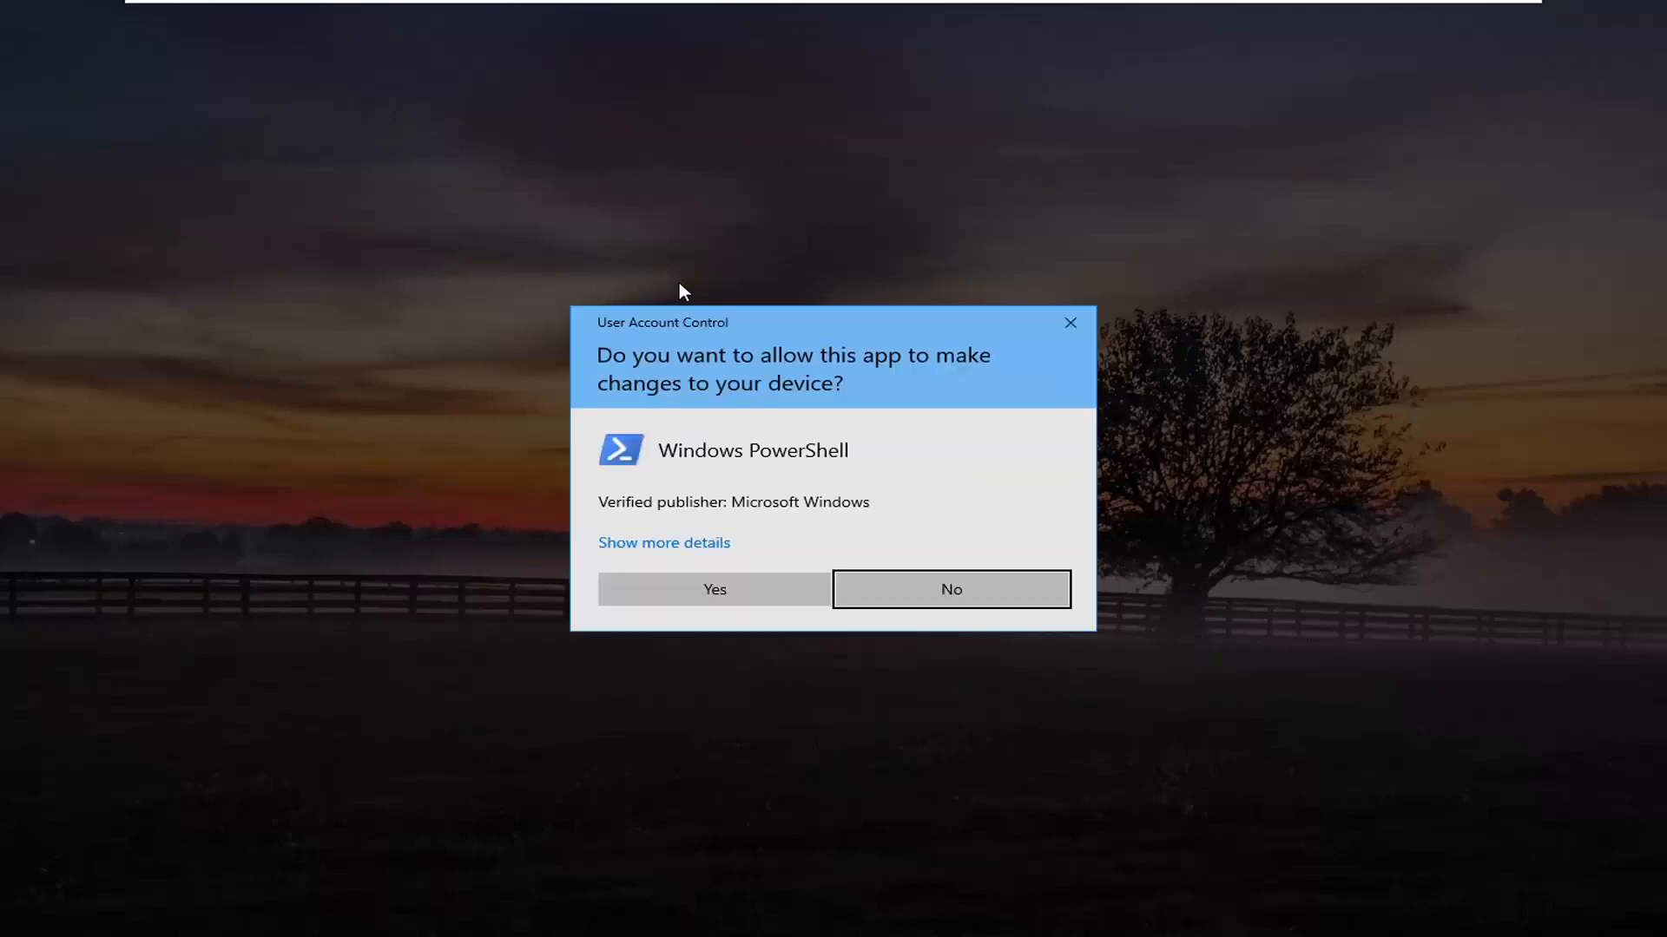
mouse_move(714, 588)
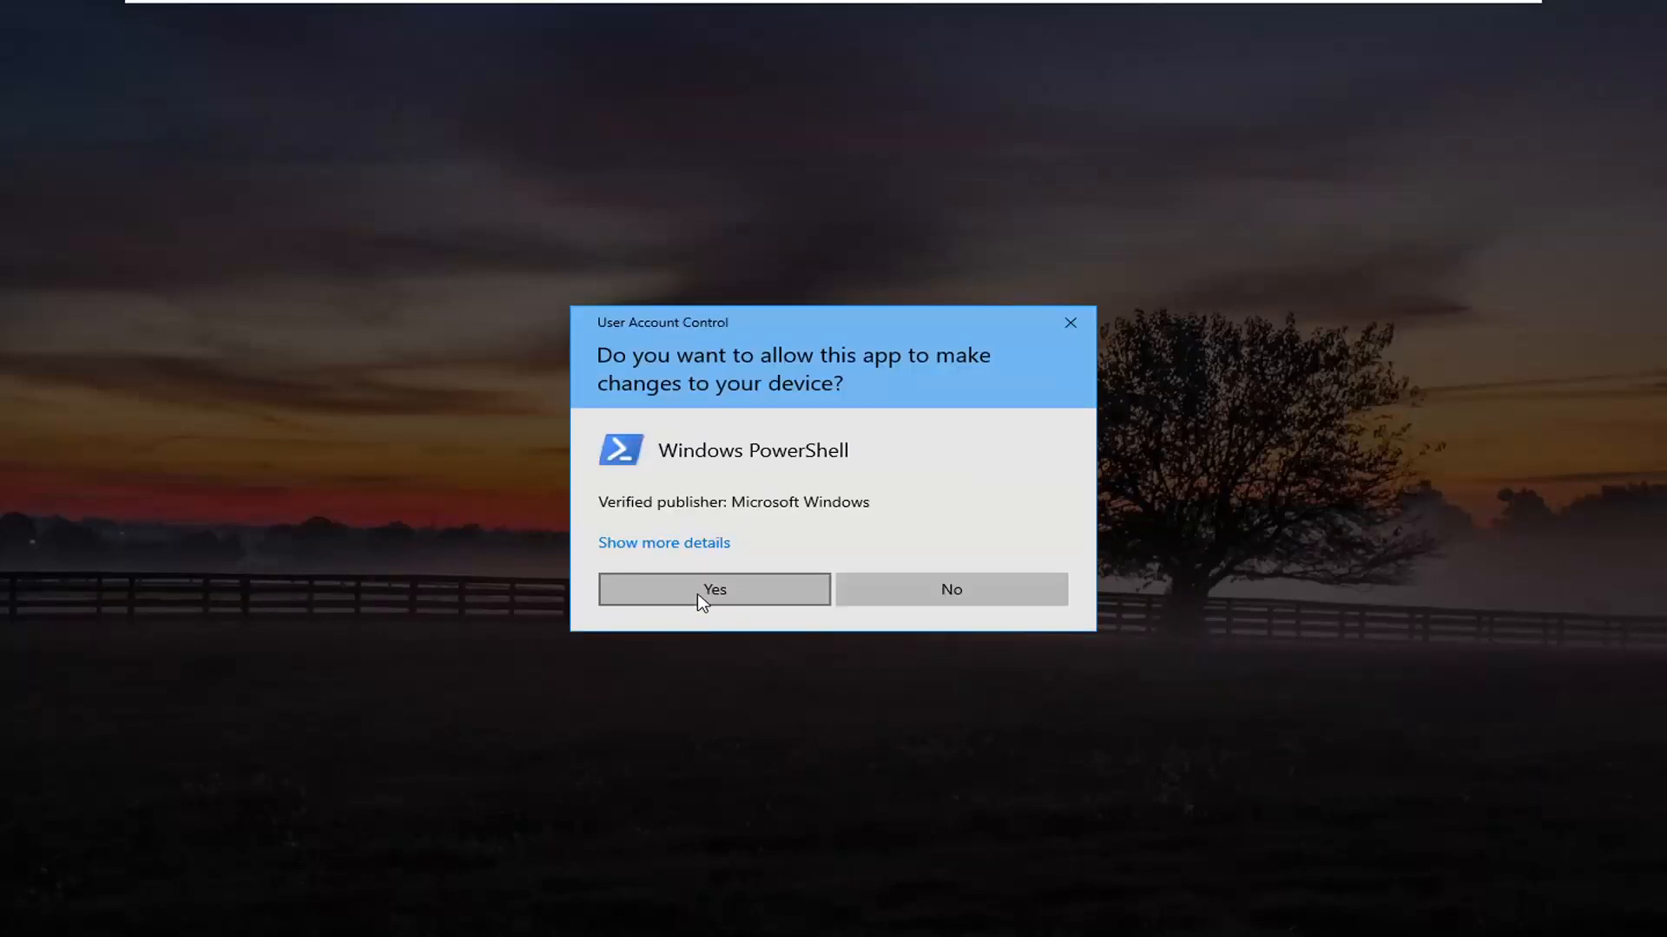
click(714, 589)
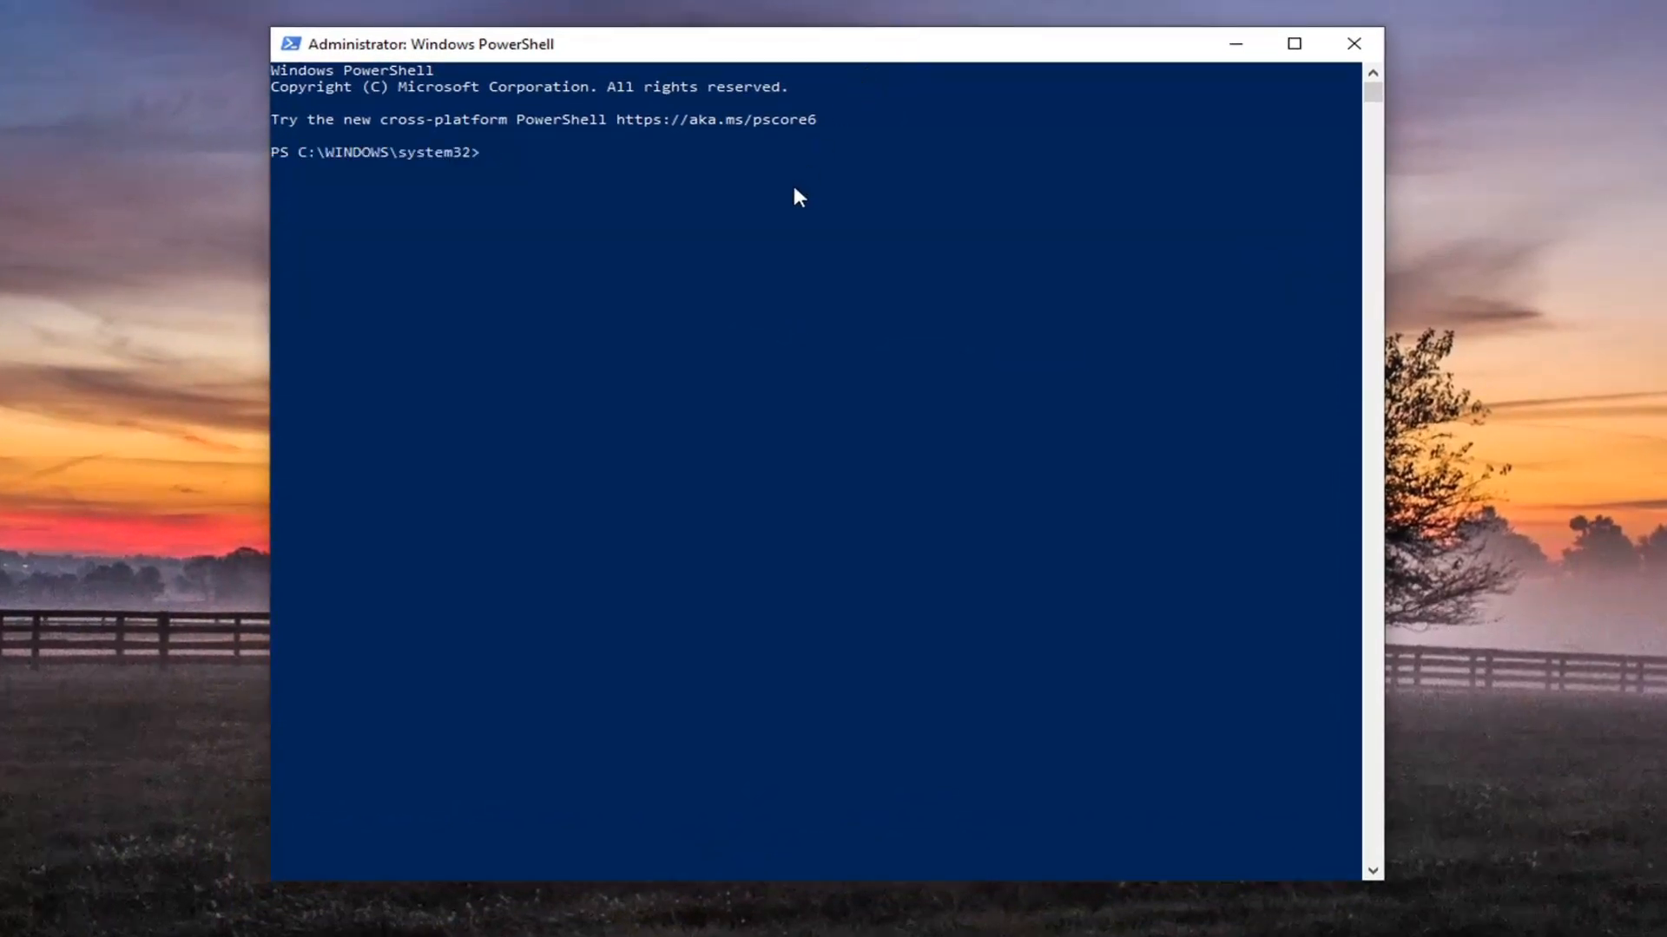
mouse_move(690, 288)
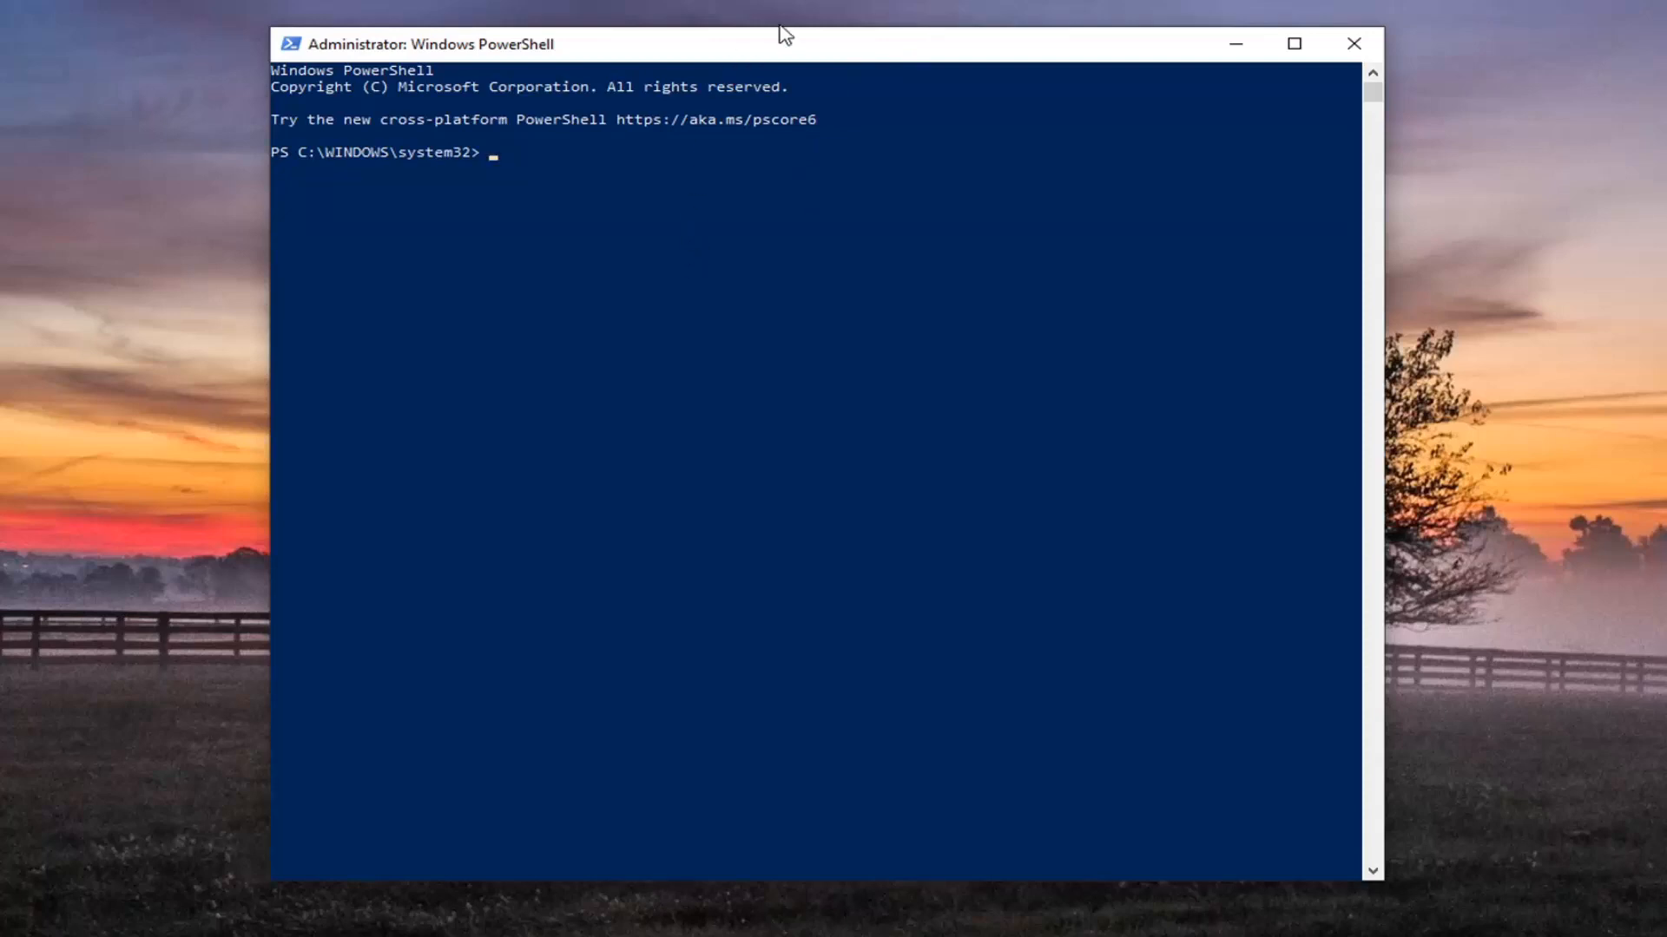
mouse_move(791, 53)
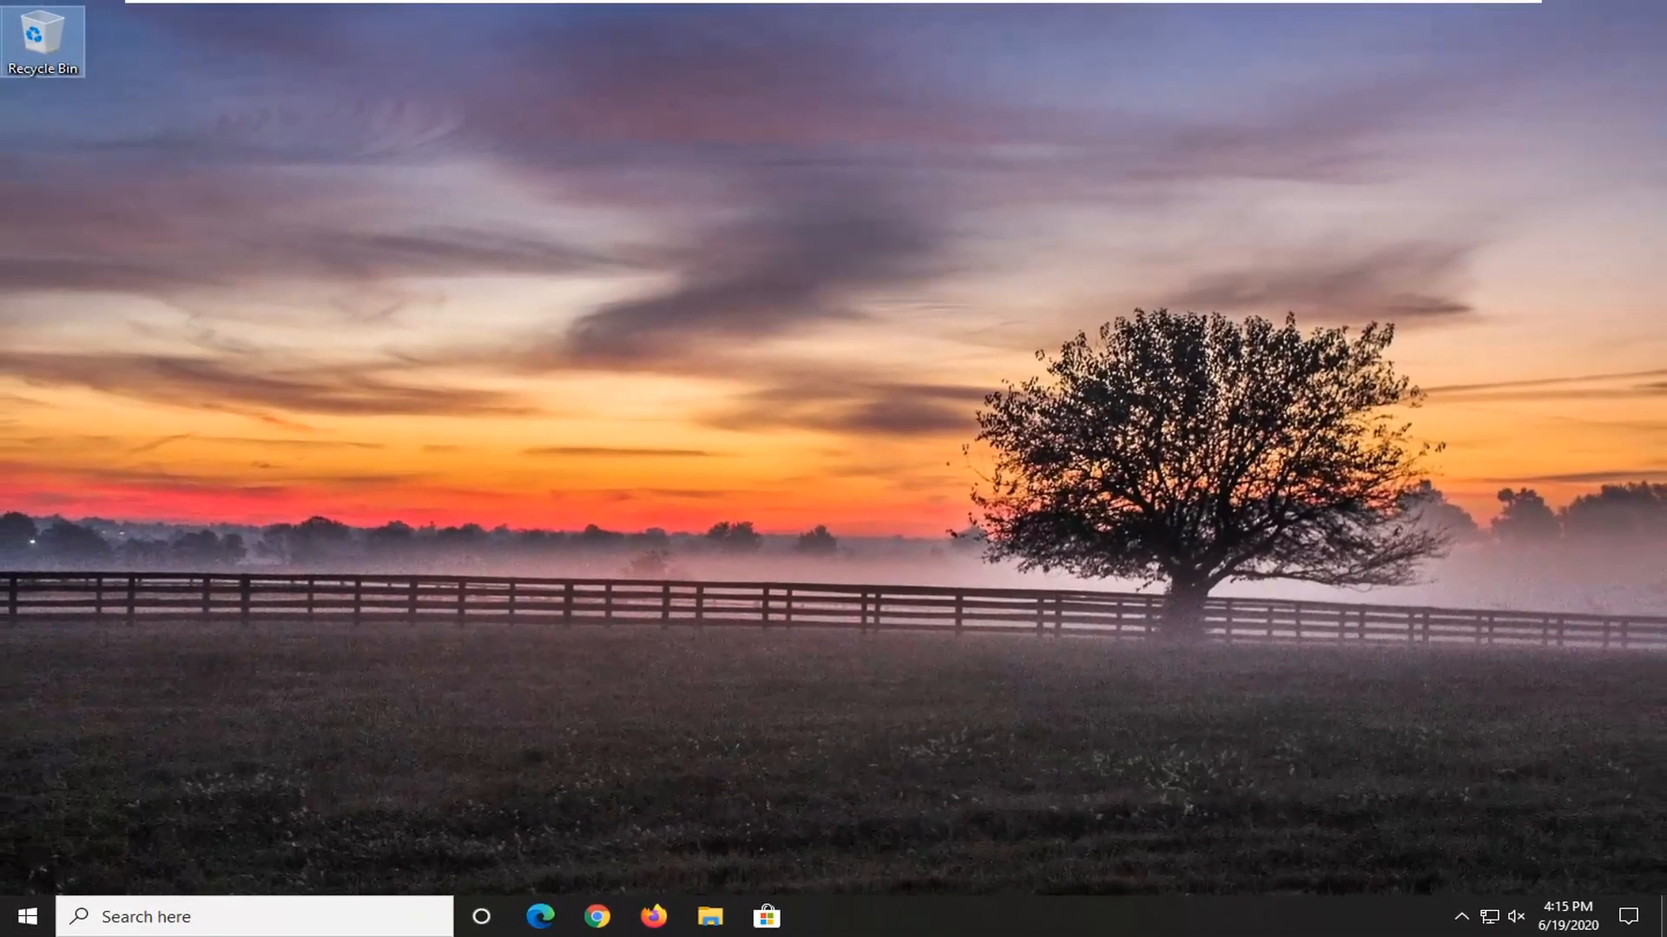
mouse_move(1184, 875)
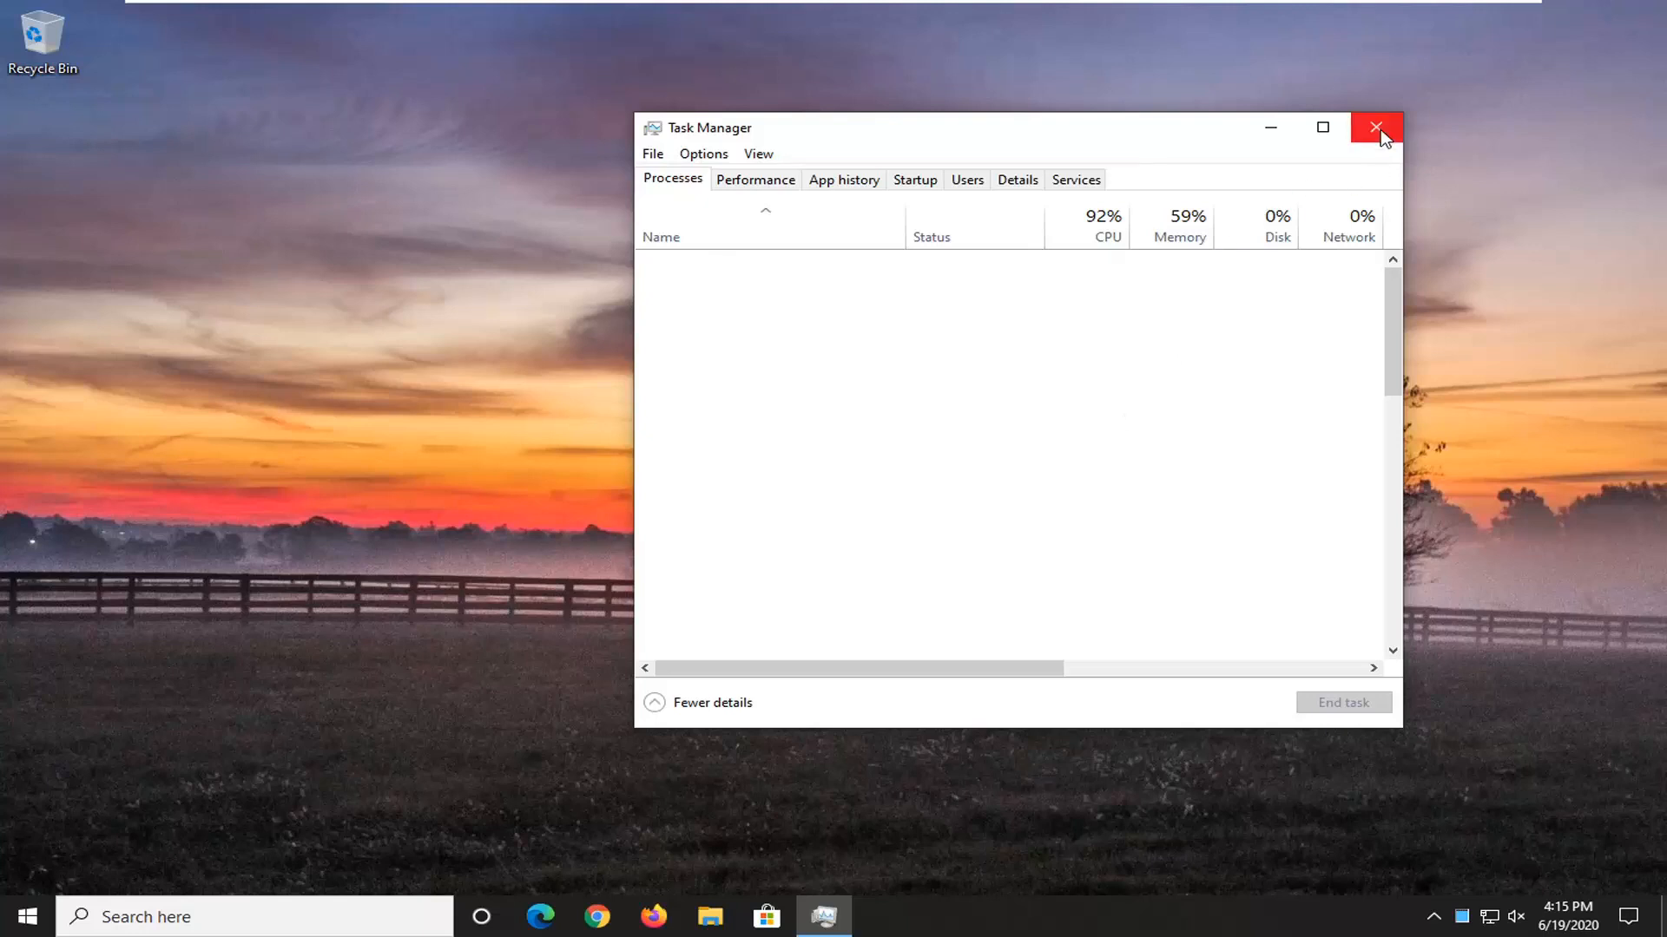
Step: Browse Task Manager's Performance and Startup tabs, ending on the Details process list
click(754, 179)
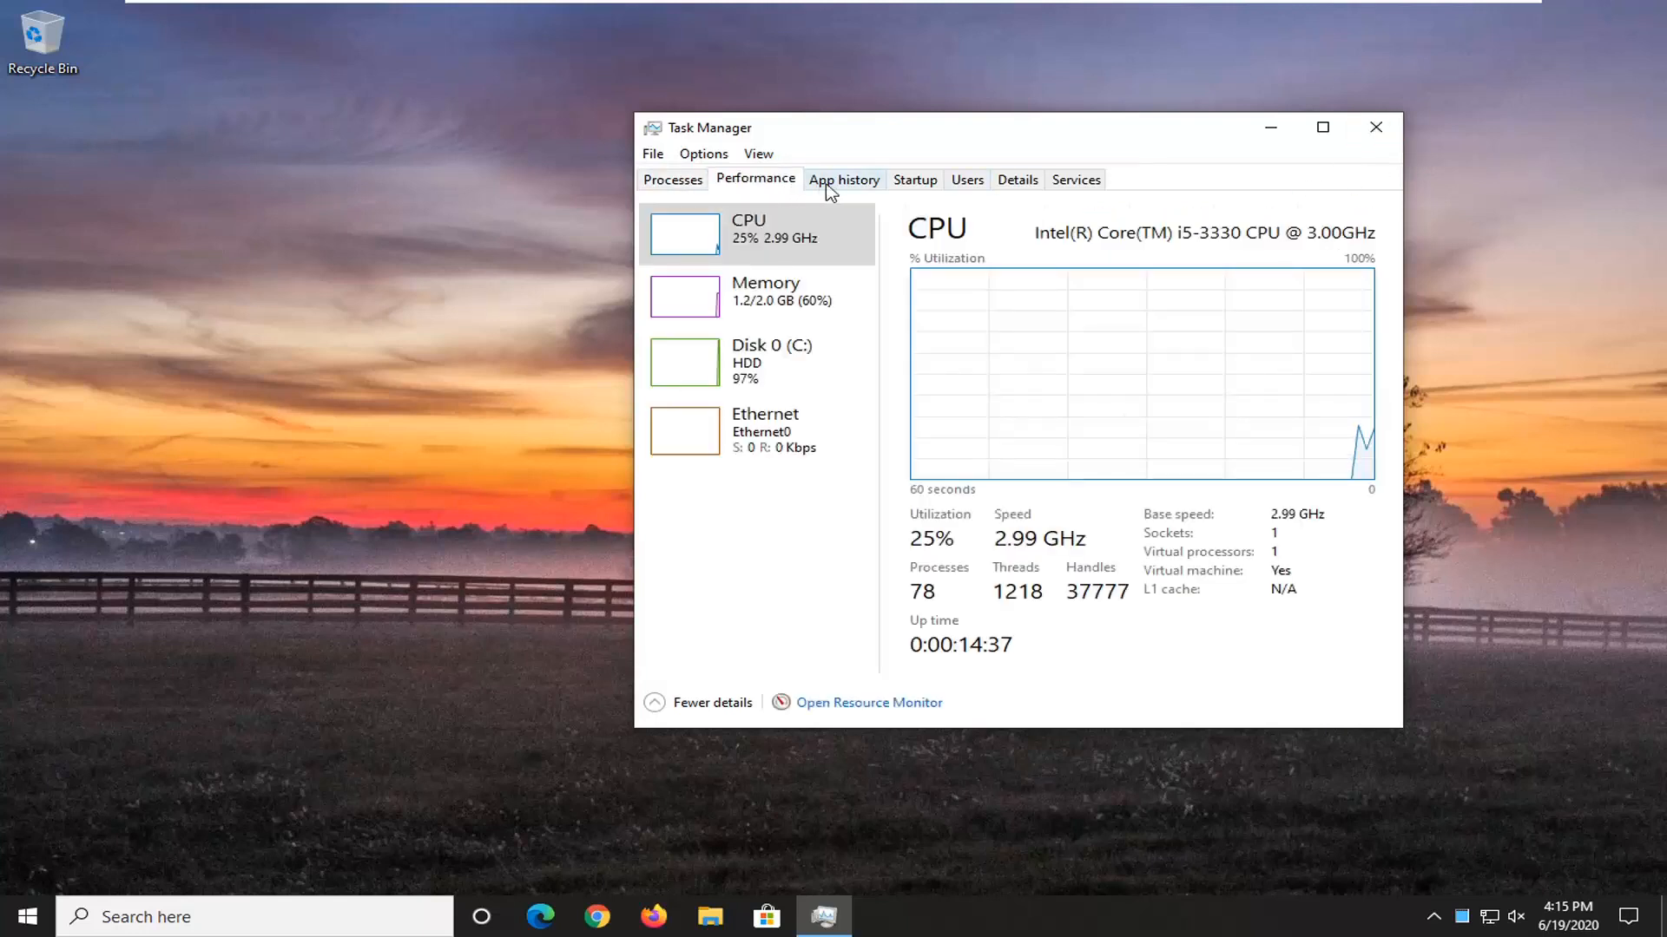
click(914, 178)
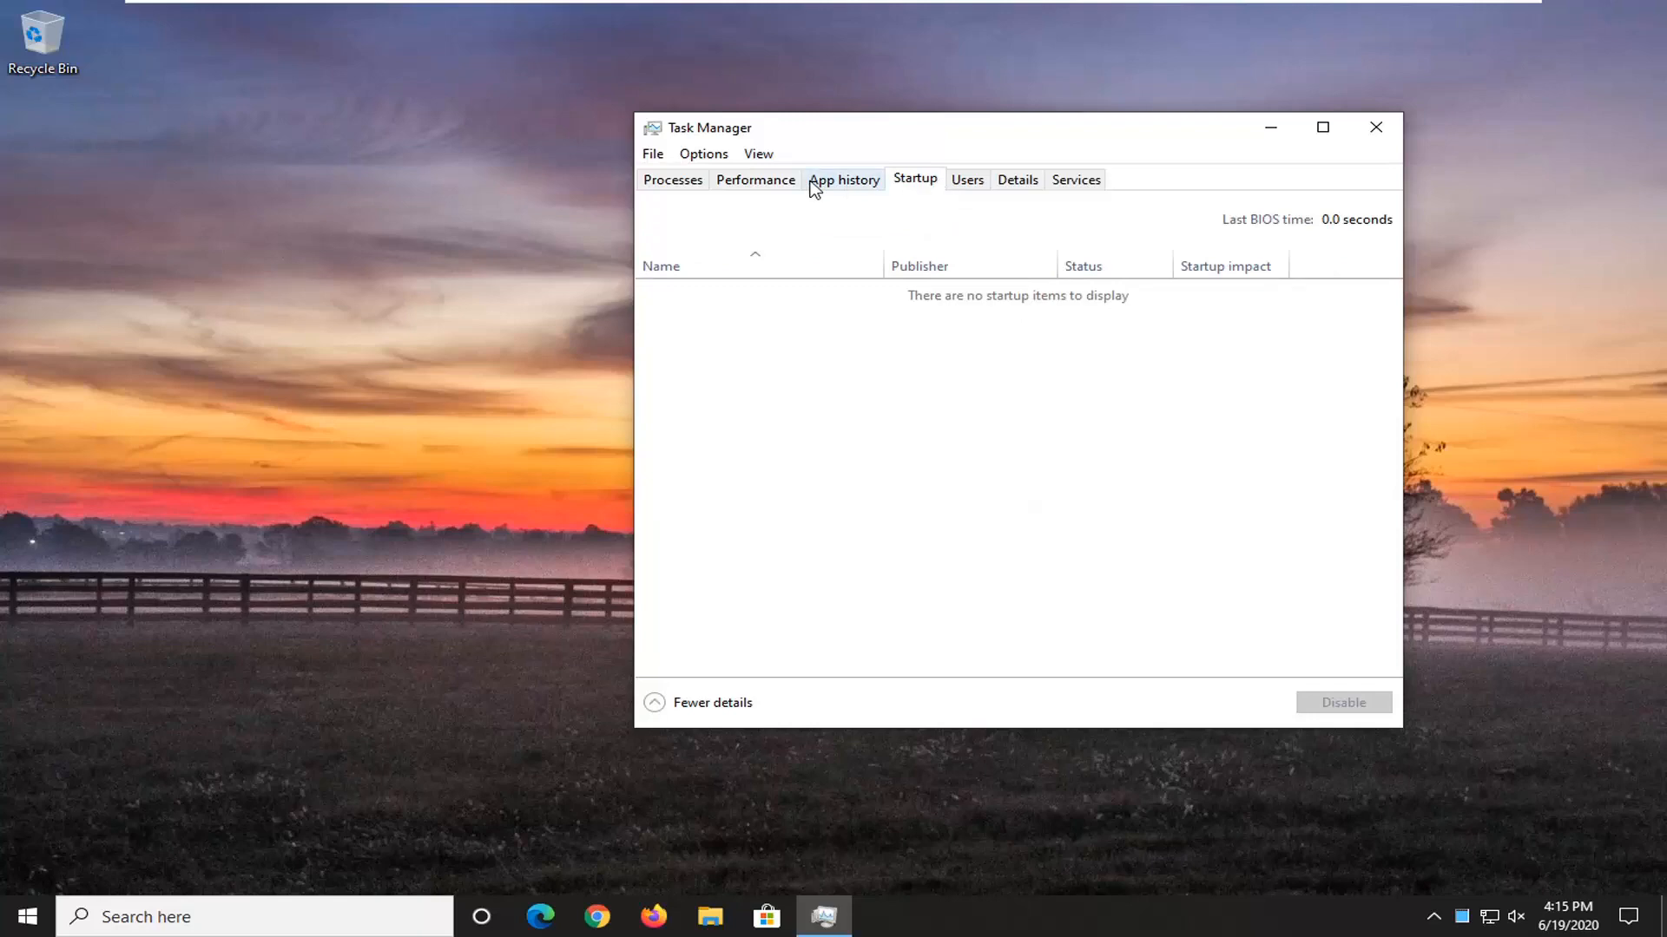
click(1015, 179)
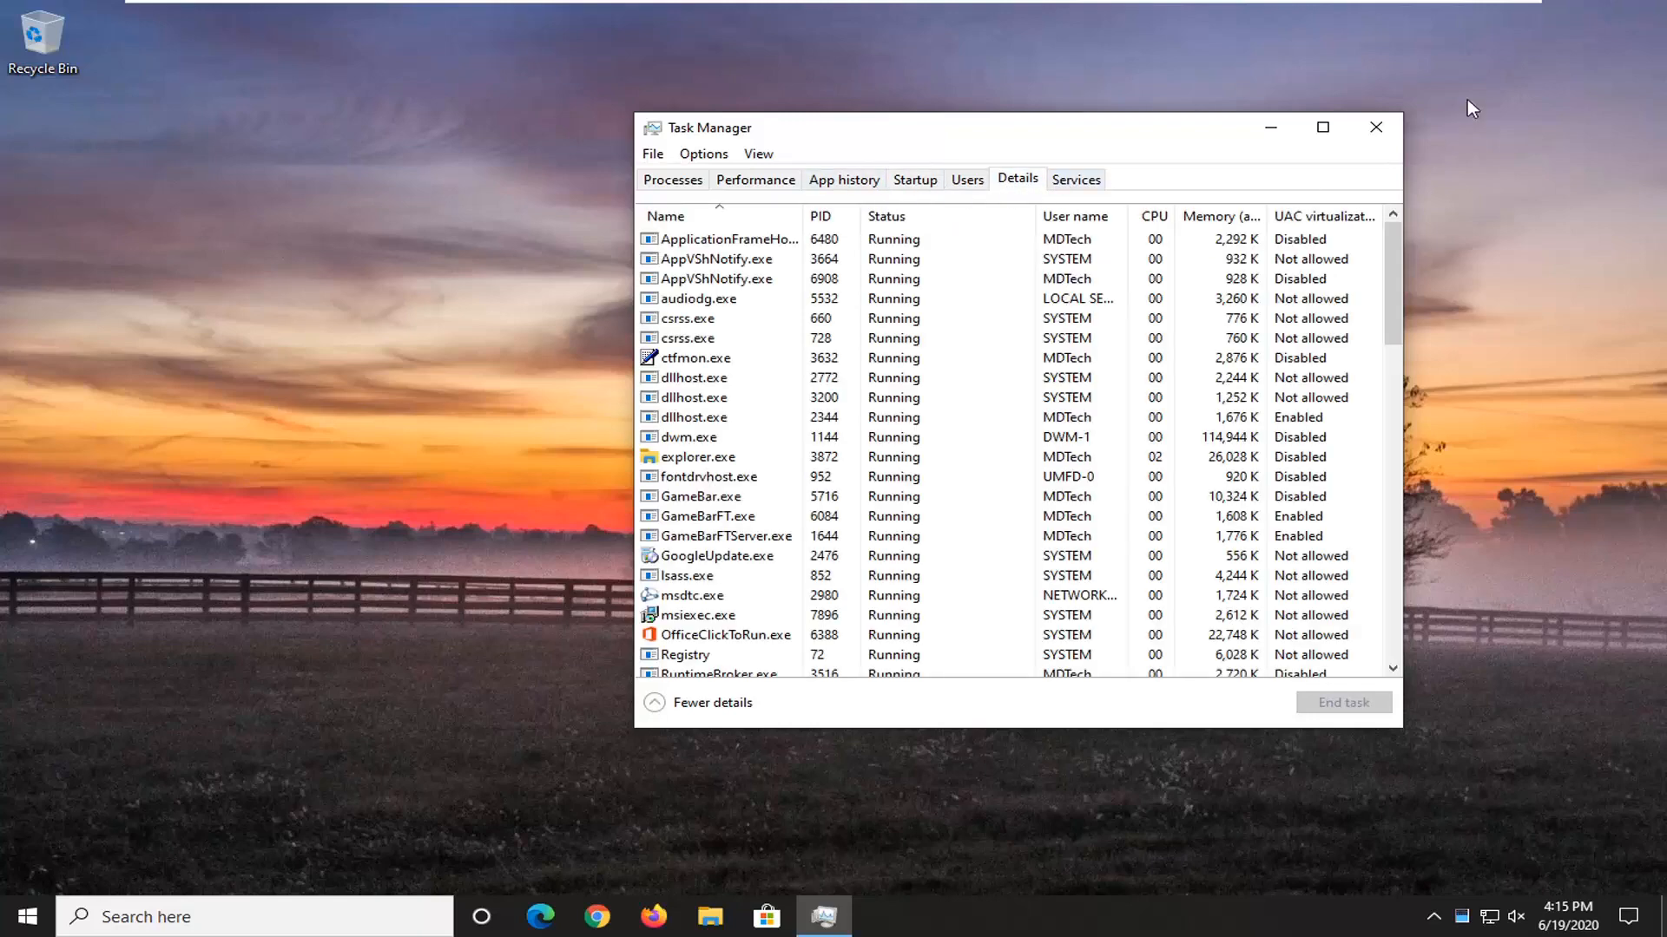